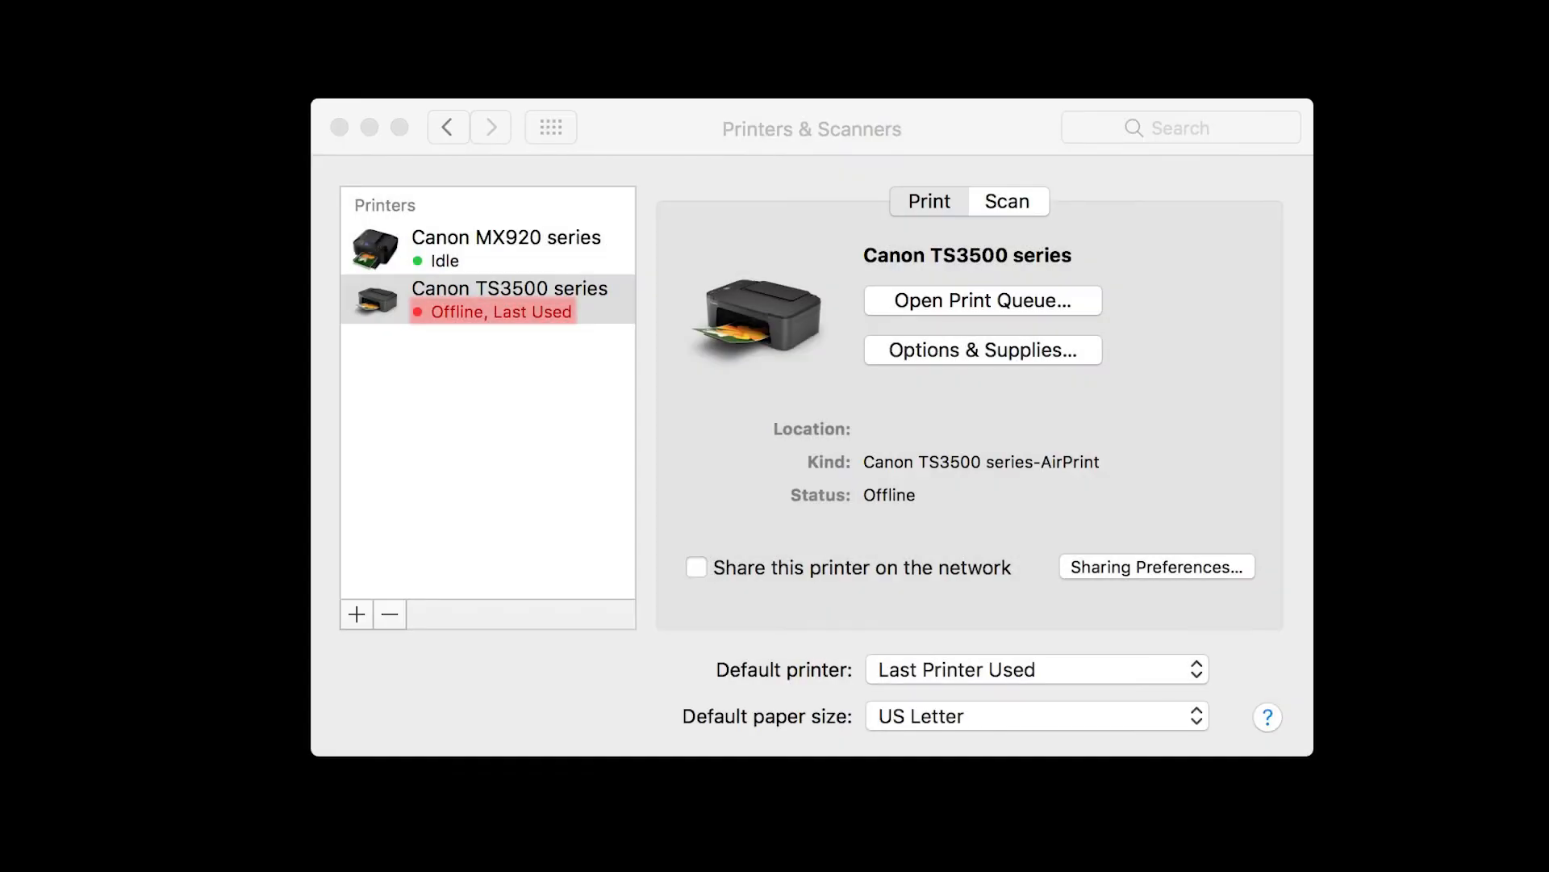
Select Canon MX920 series Printer (Copy 1) as the printer and apply the choice
click(981, 301)
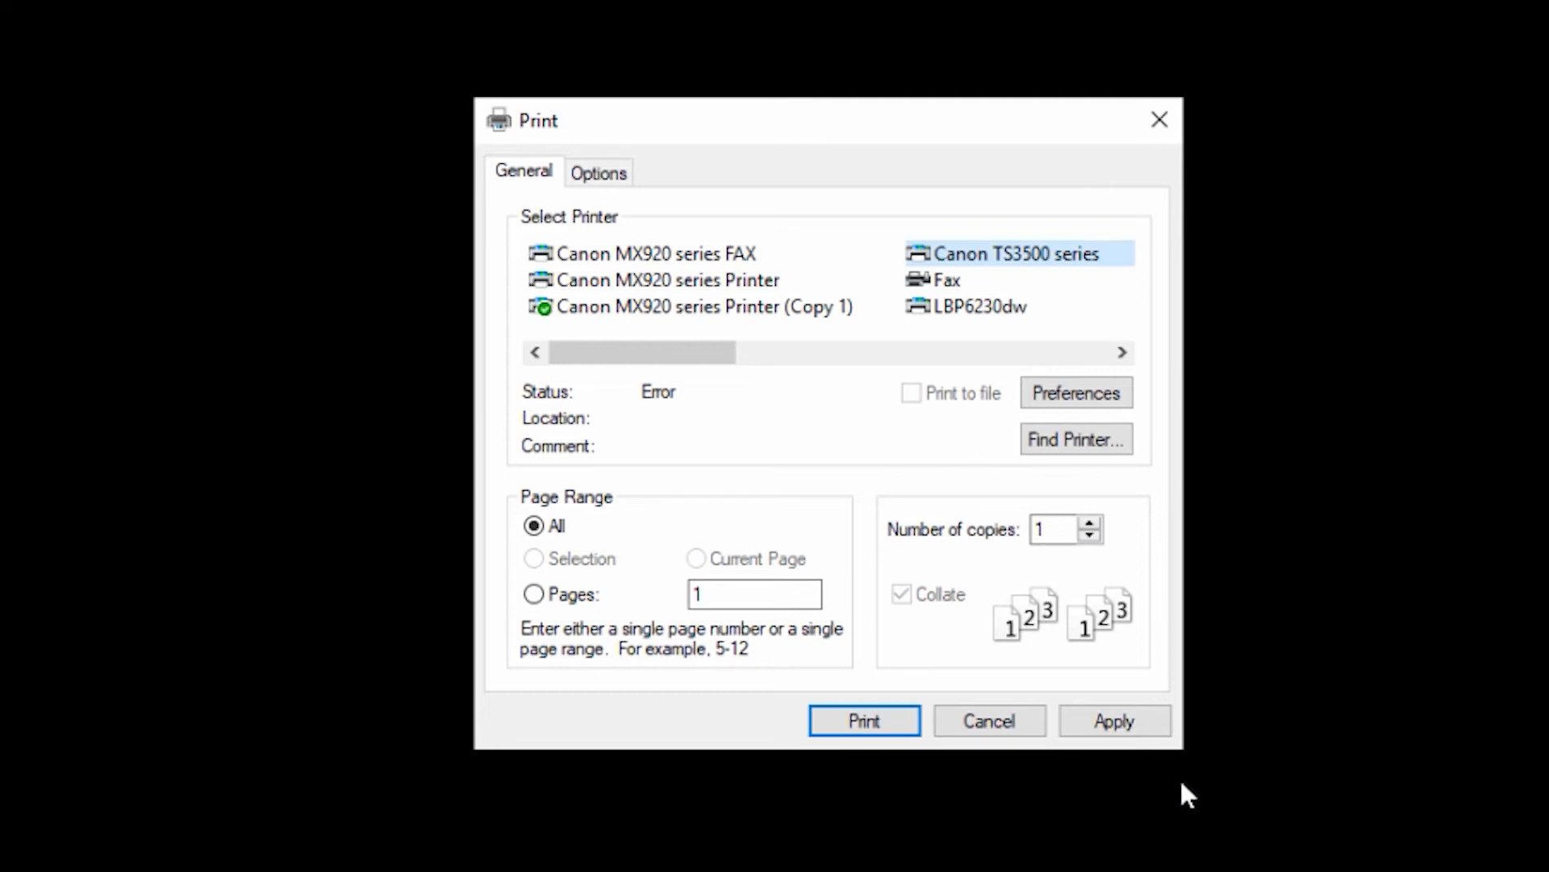
click(670, 307)
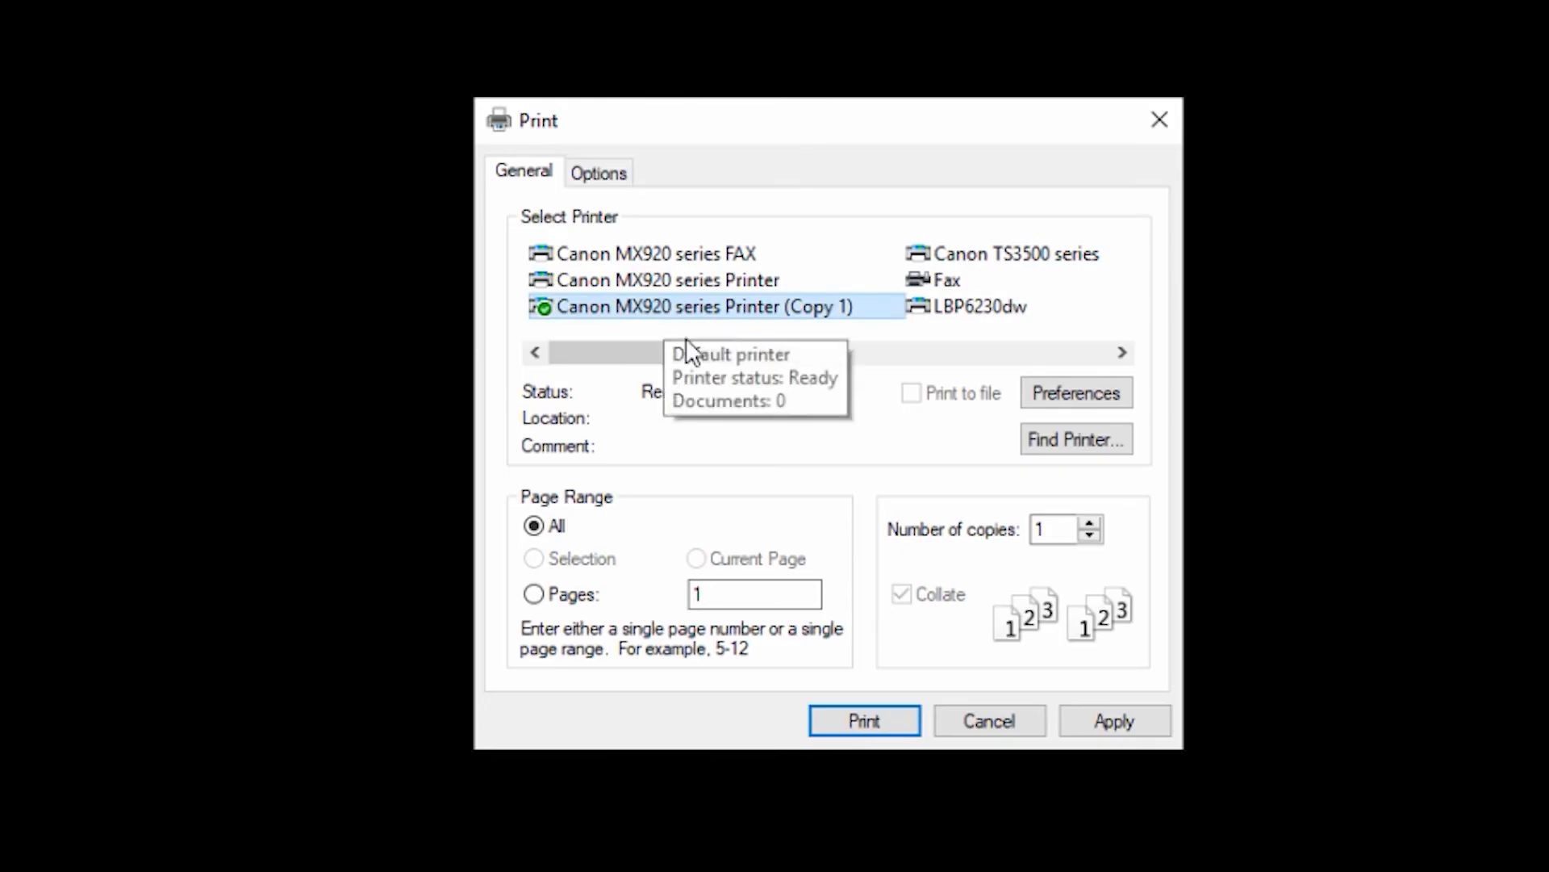
click(1113, 720)
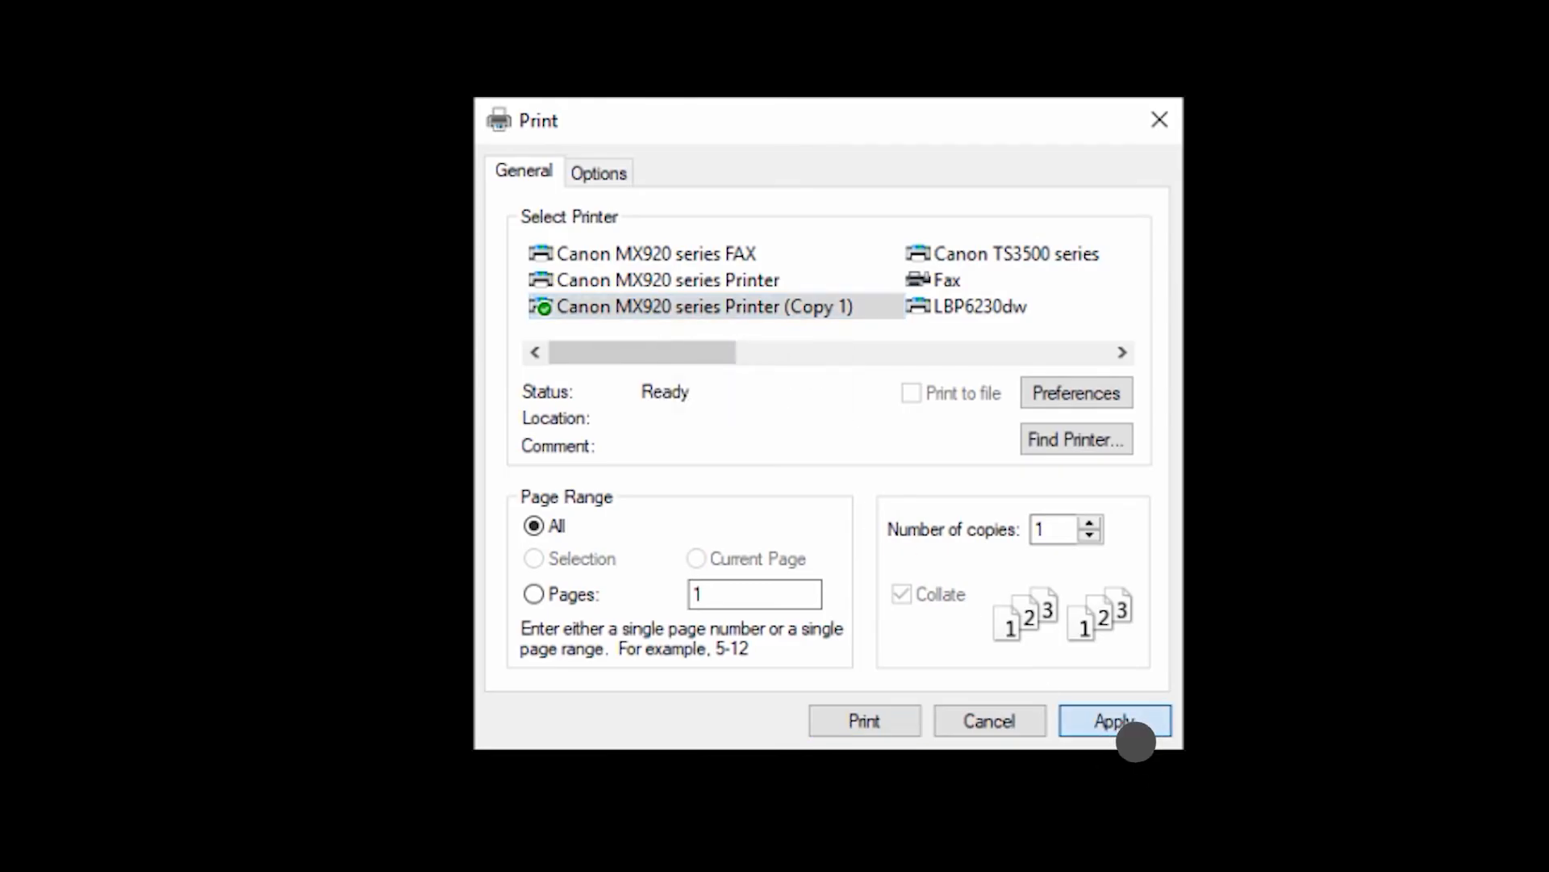
click(1113, 720)
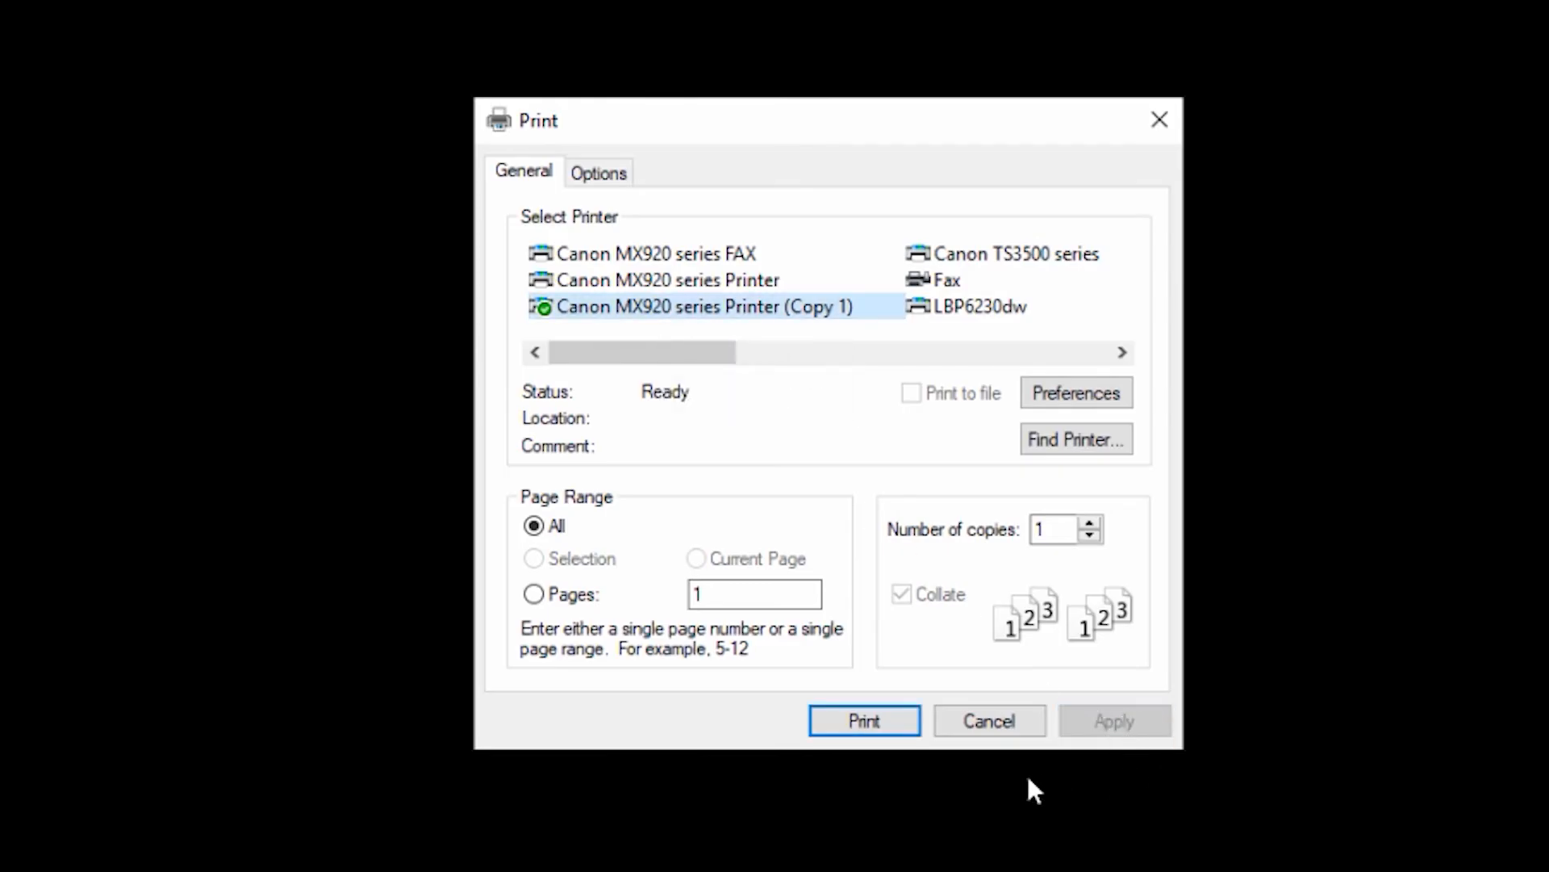
click(988, 720)
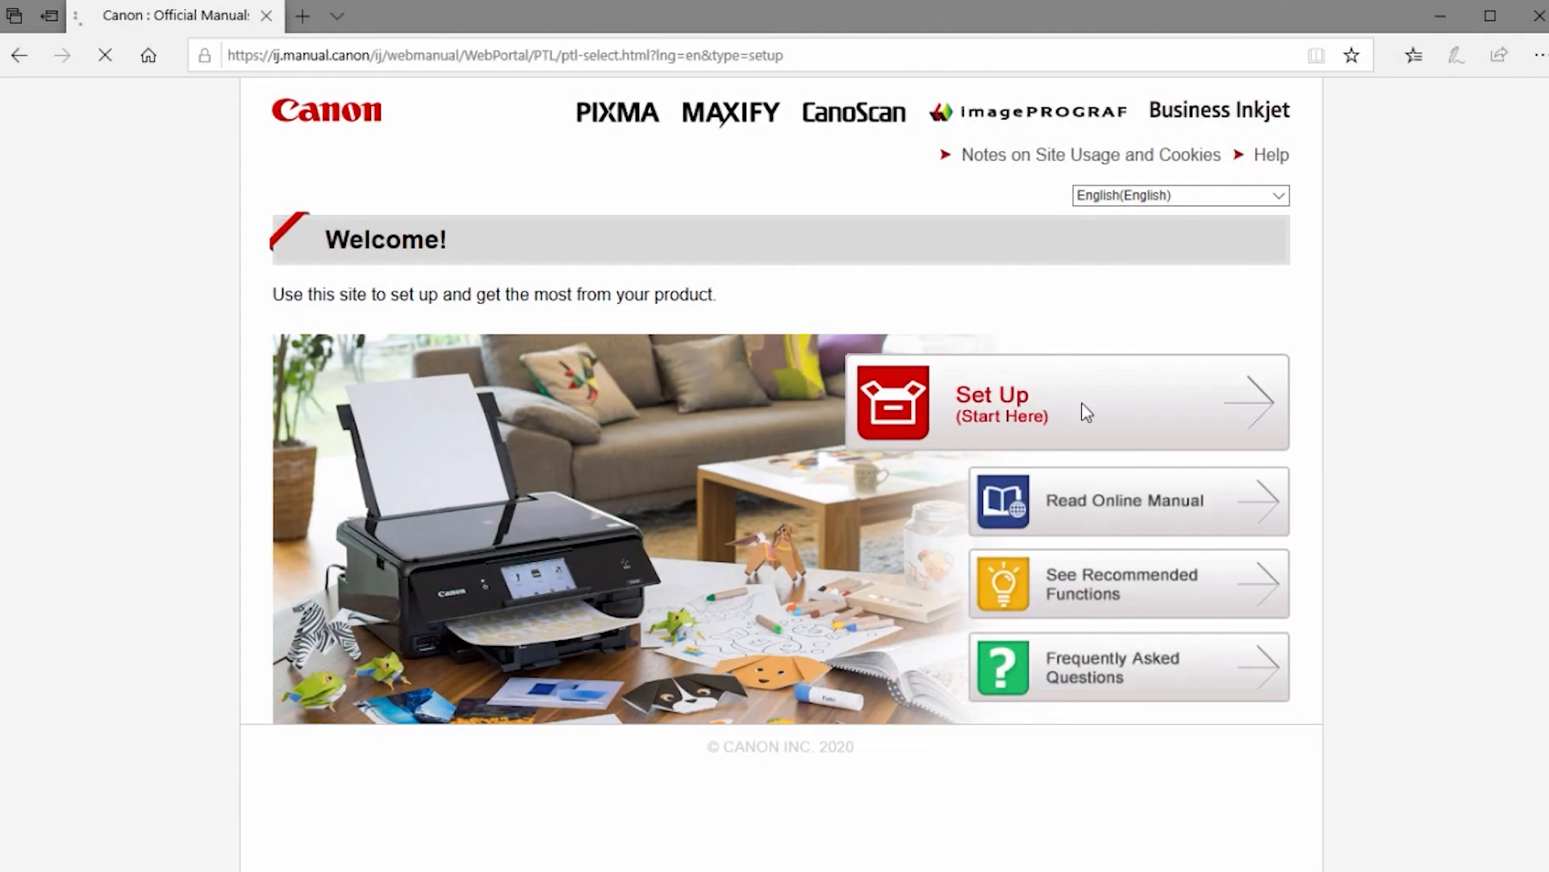
Navigate toward the System and Security settings showing Windows Defender Firewall
click(1065, 402)
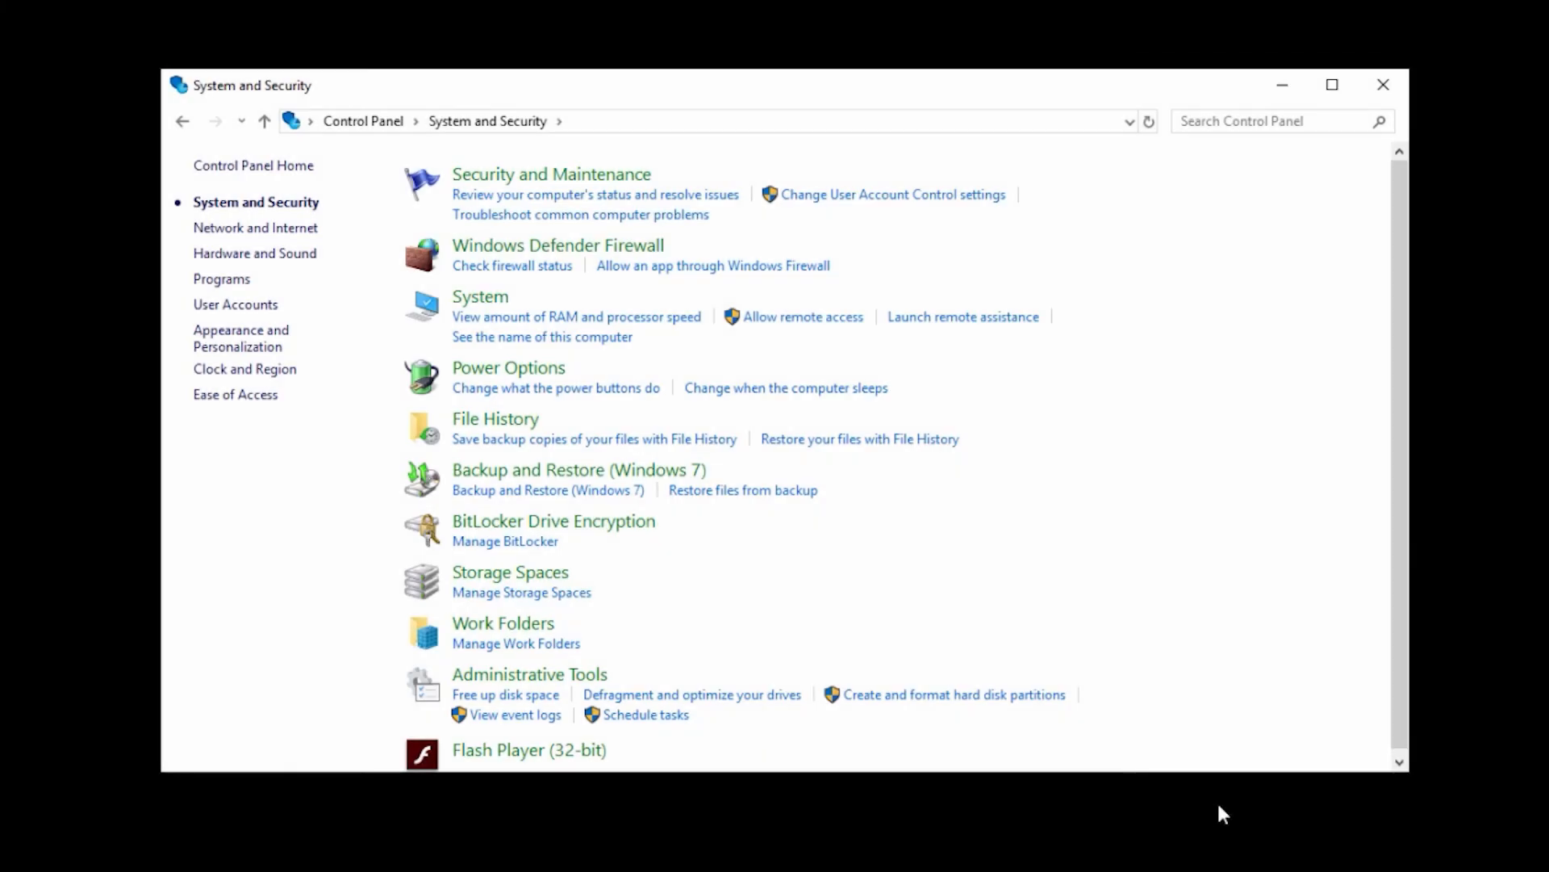
mouse_move(557, 244)
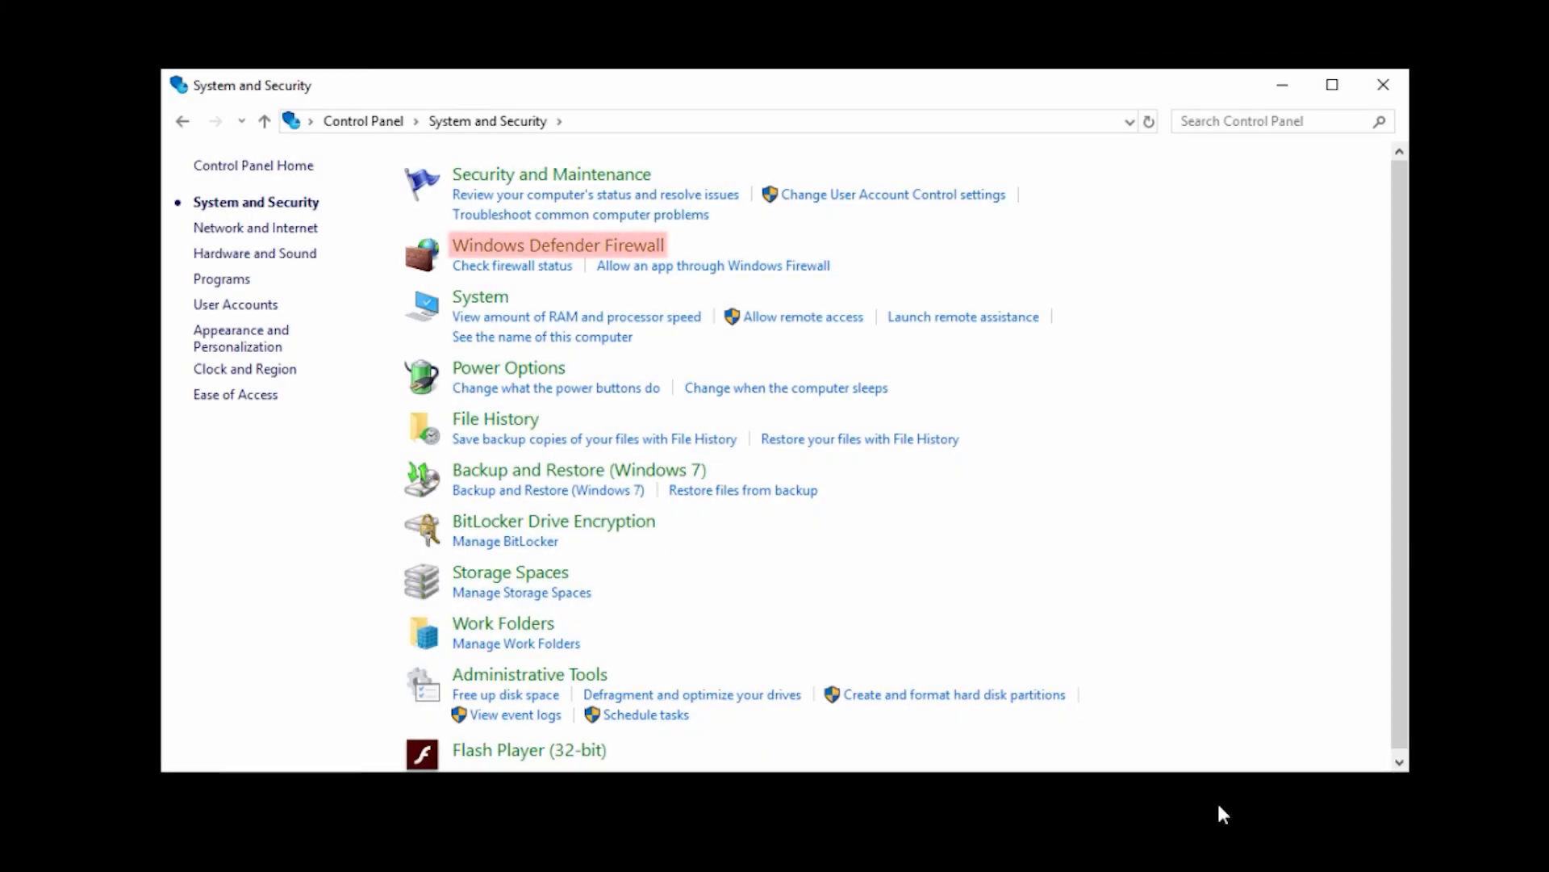